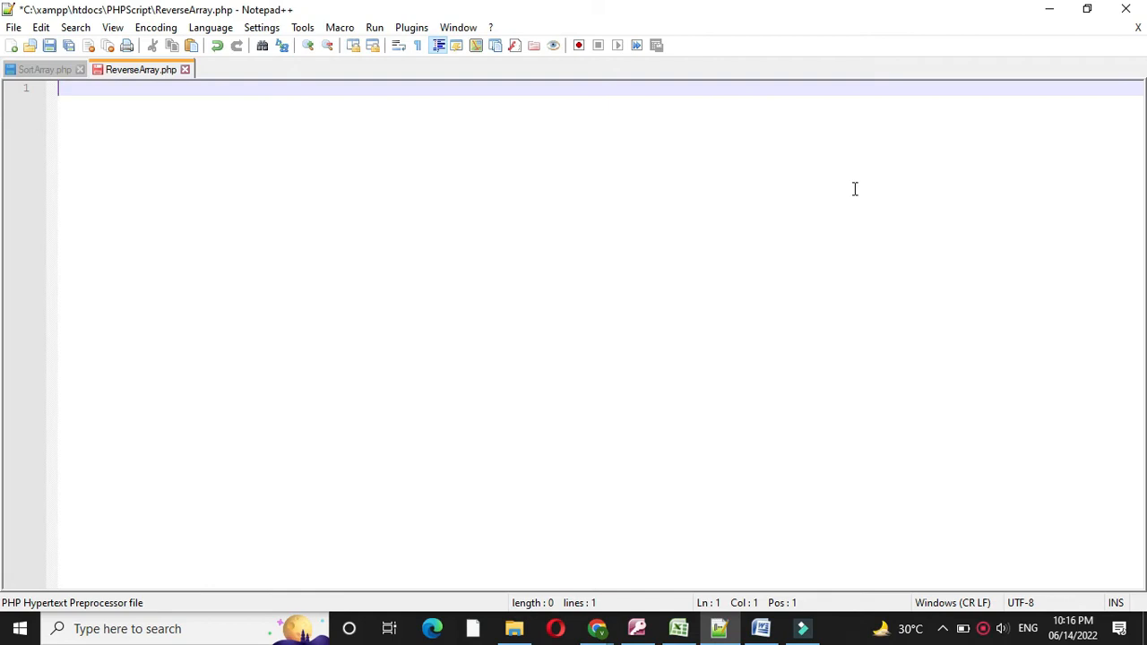
Write the PHP opening tag and $intData=array(1,2,3,4,5,6); then begin an echo line.
text(<?php)
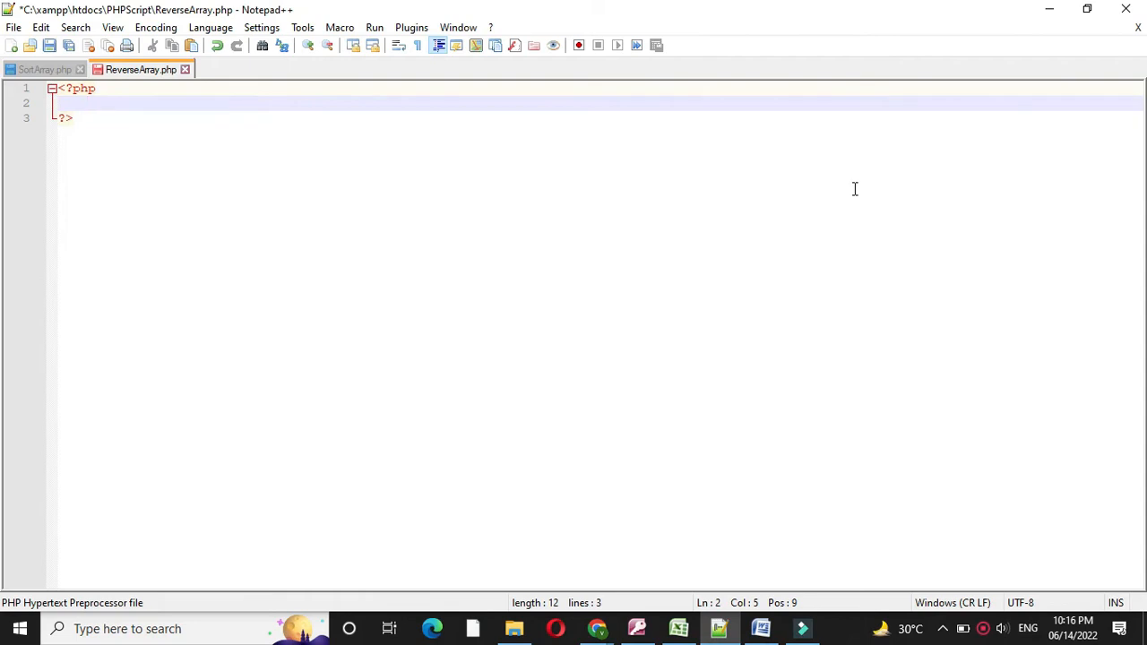
text($intData)
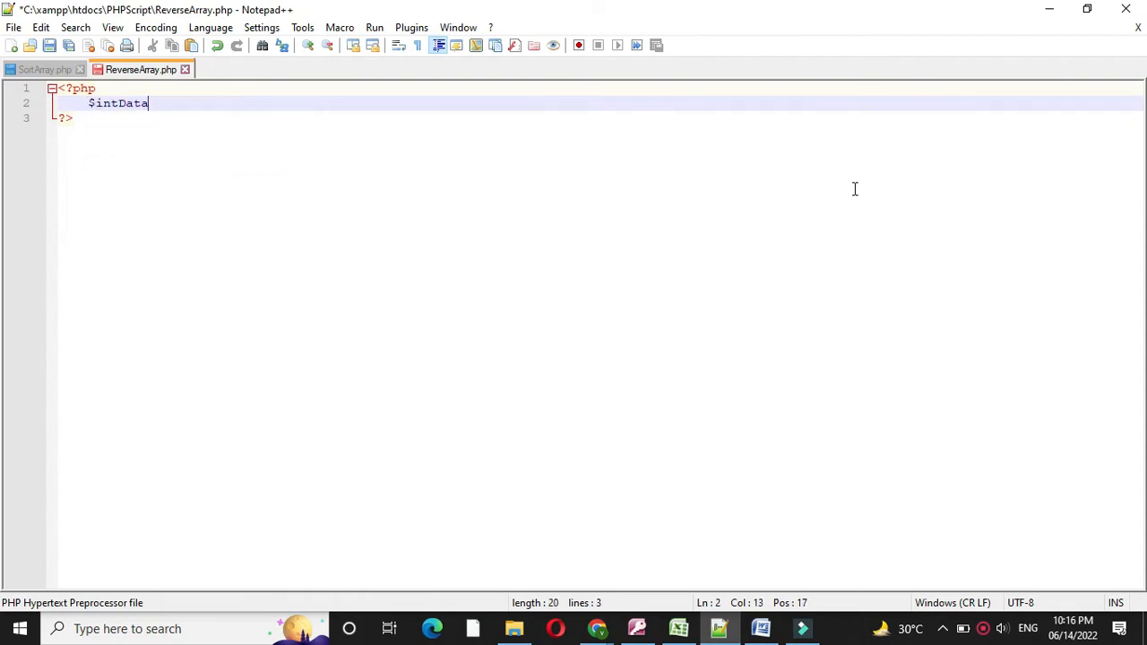
text(=array()
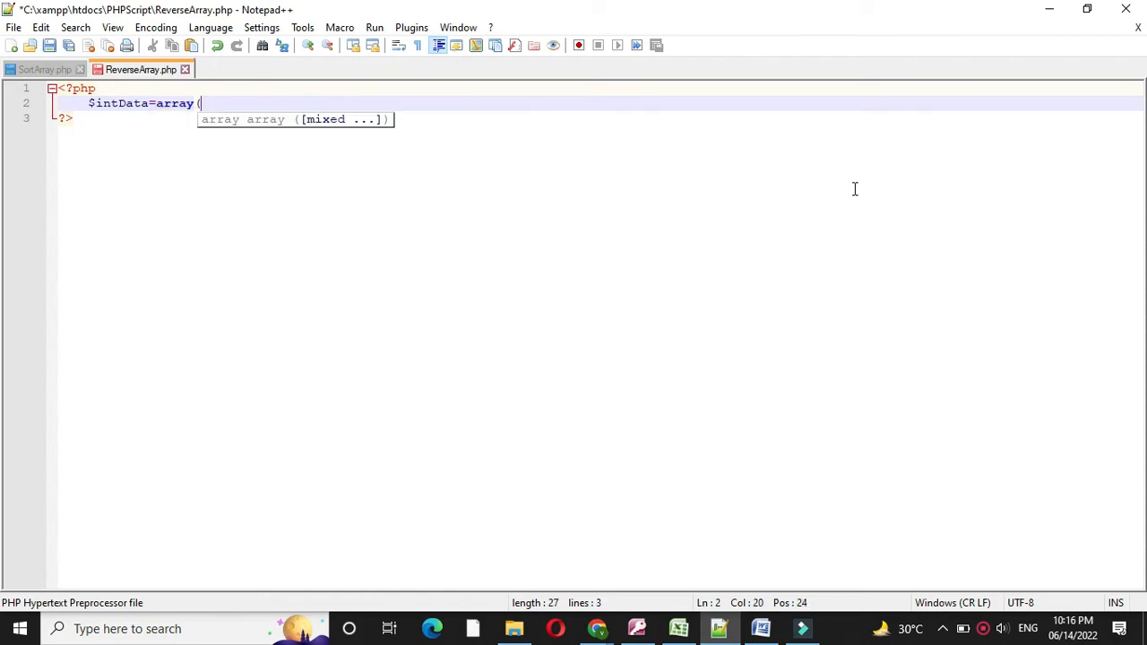
text(1,2,)
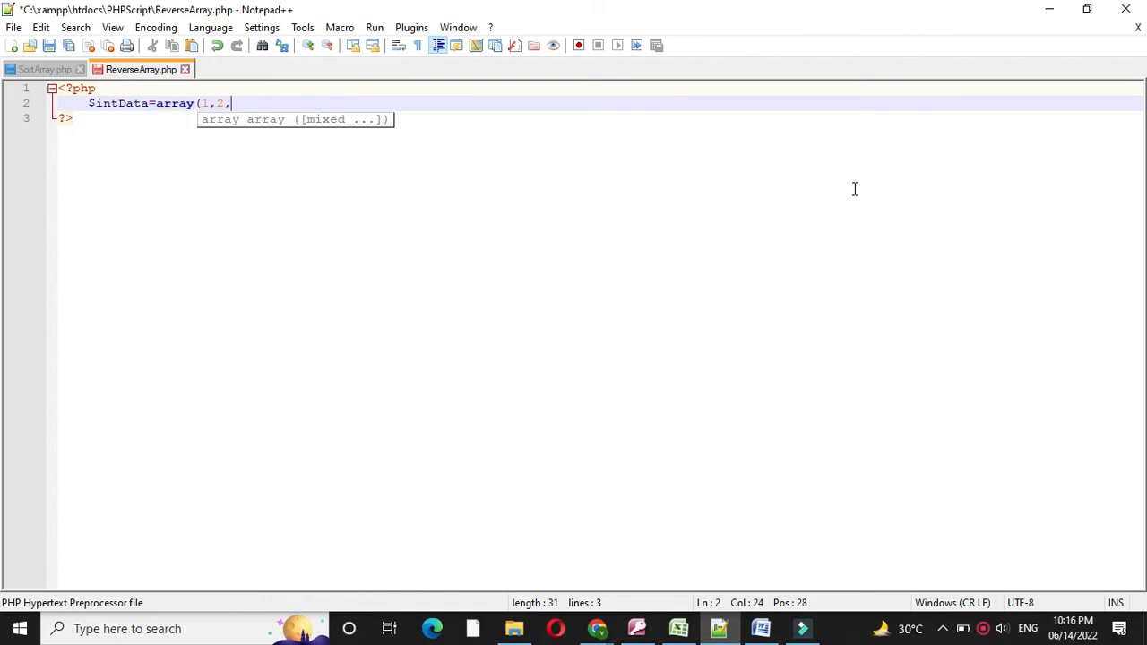
text(3,4,5,6);)
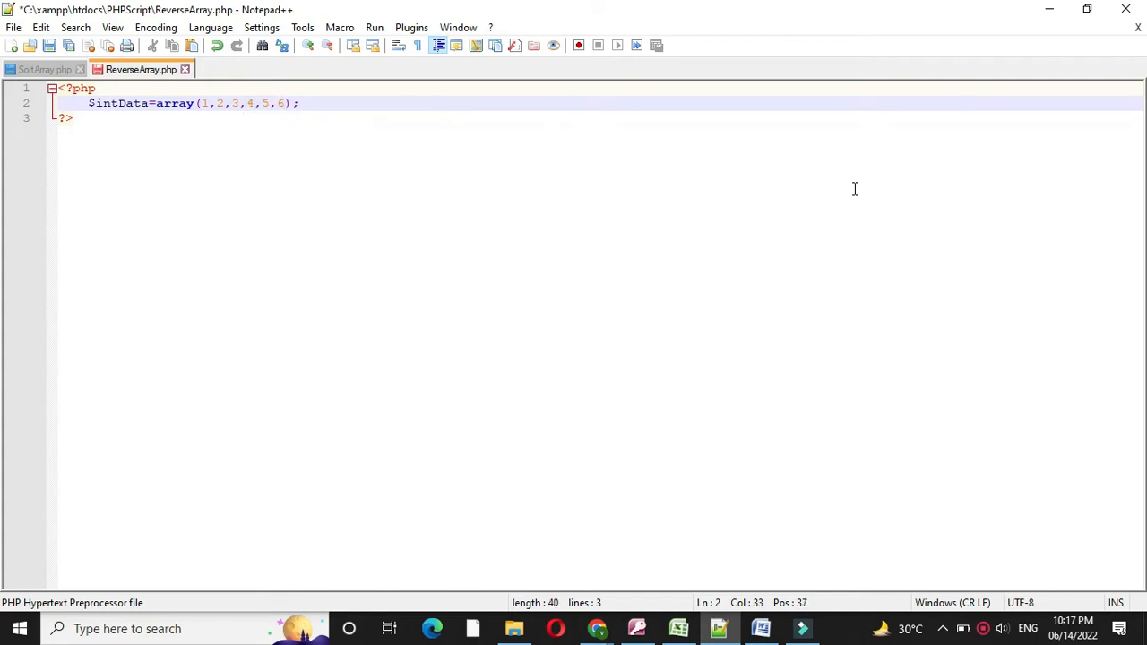
text(ech)
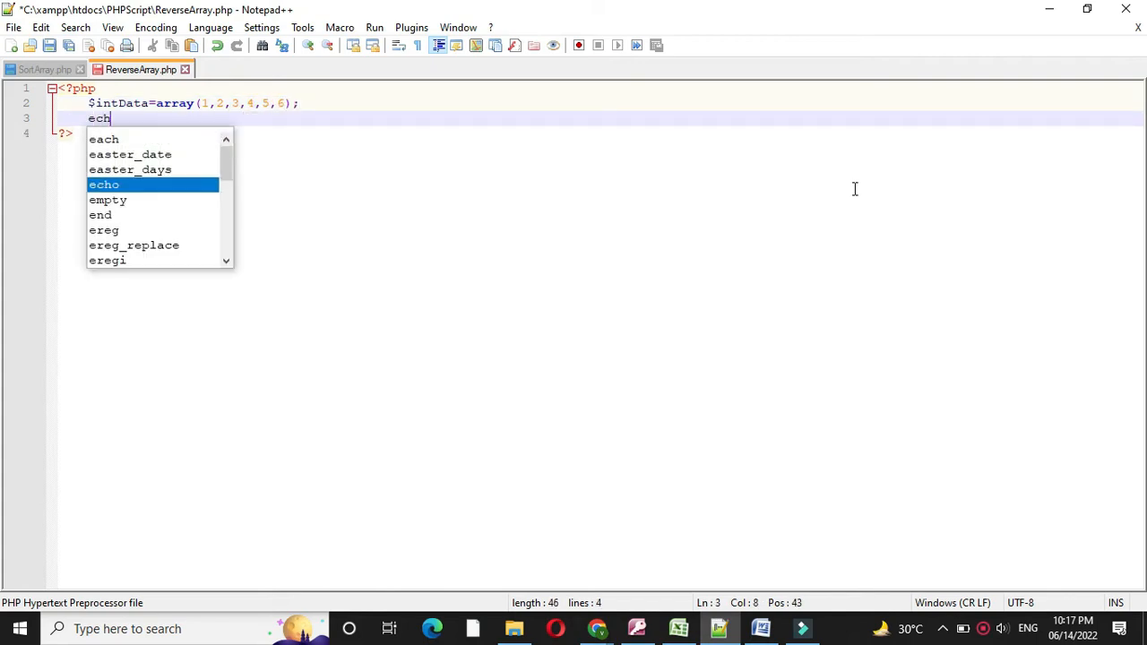
Echo "Original Array </br>" and a foreach($intData as $c) echoing "$c </br>", then begin $dataReverse.
text(o "Original Array </br>";)
text(fo)
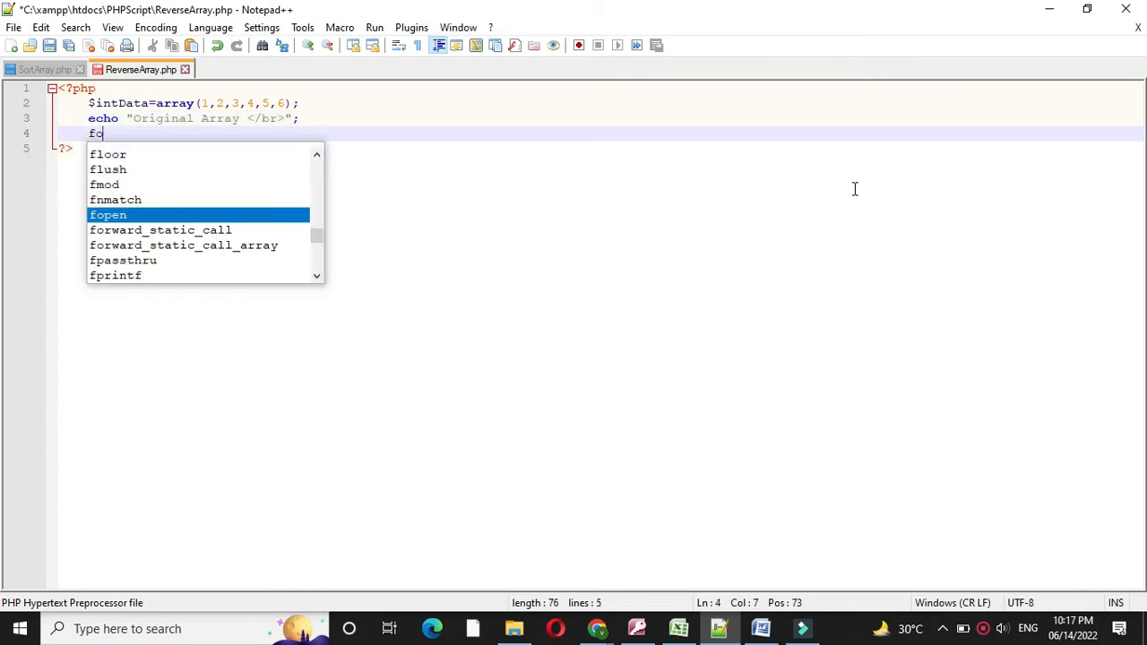
text(reach)
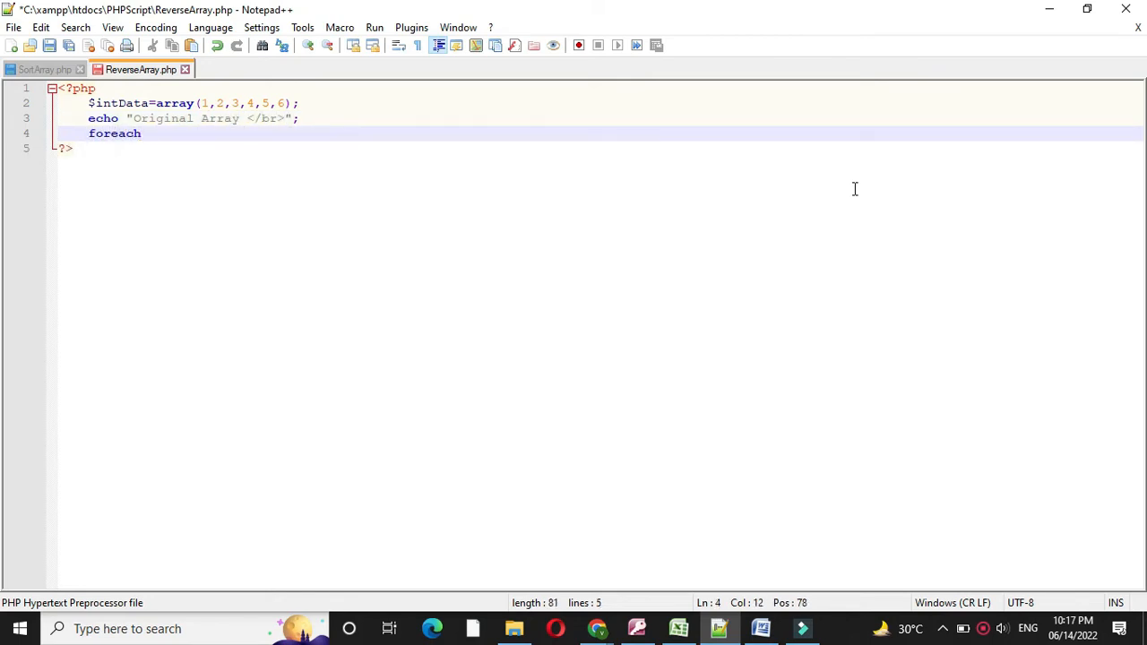
text(($intData as $cx)
text({)
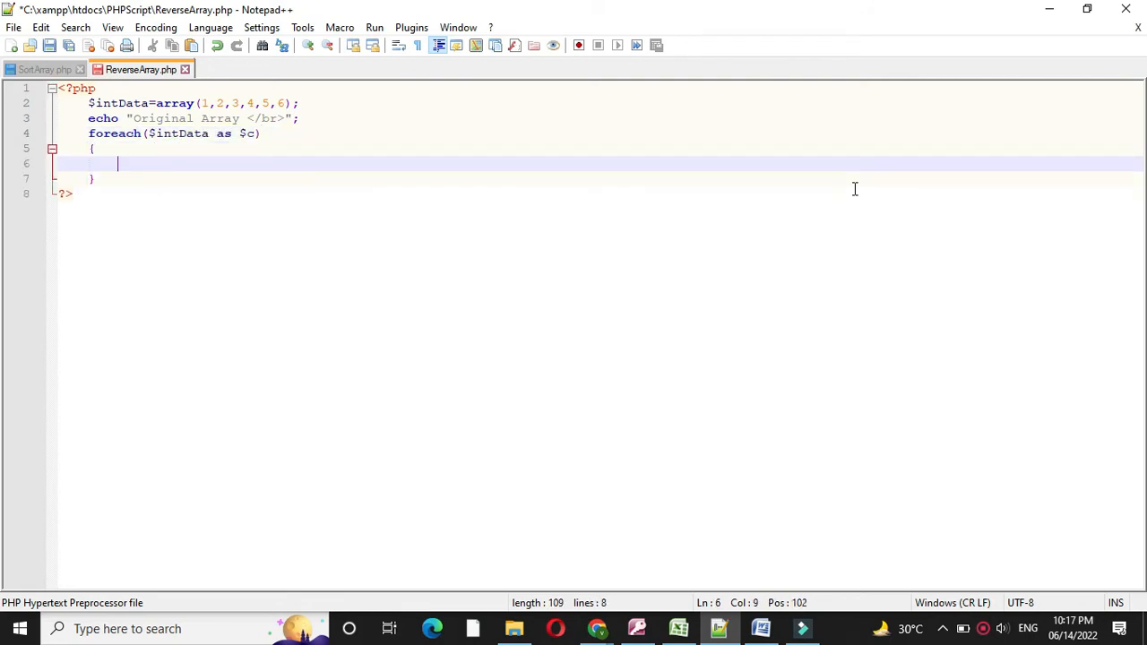
text(echo "$c </br>";)
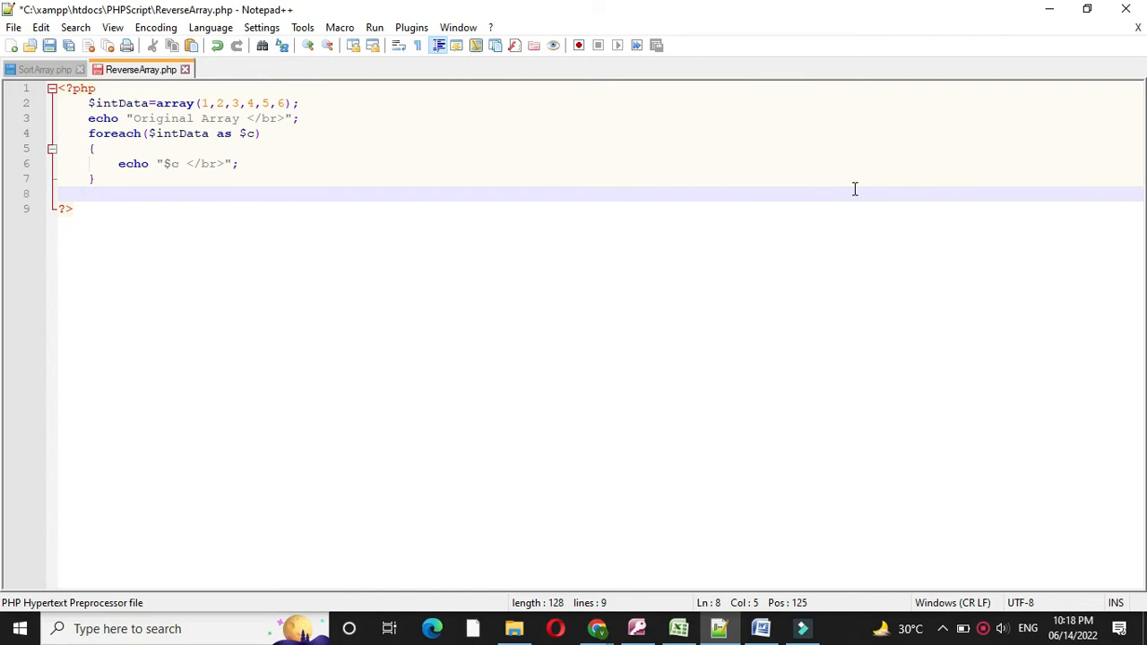
text($dataReverse=a)
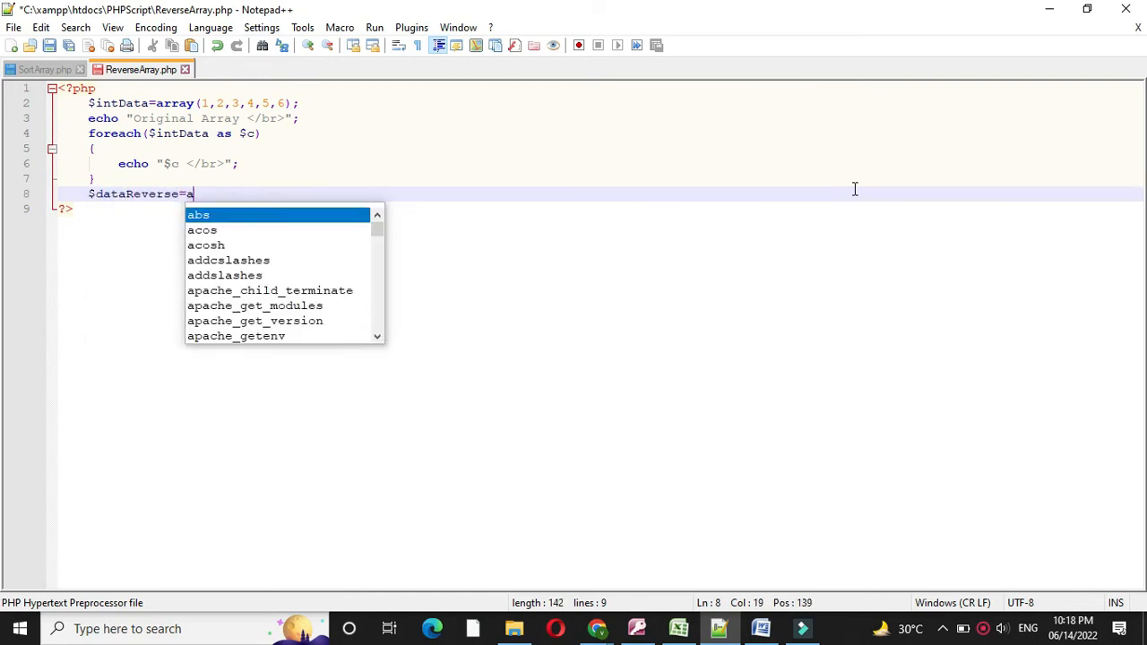
Complete $dataReverse=array_reverse($intdata); and echo the "</br> Reverse Array</br>" heading.
text(rray_reverse)
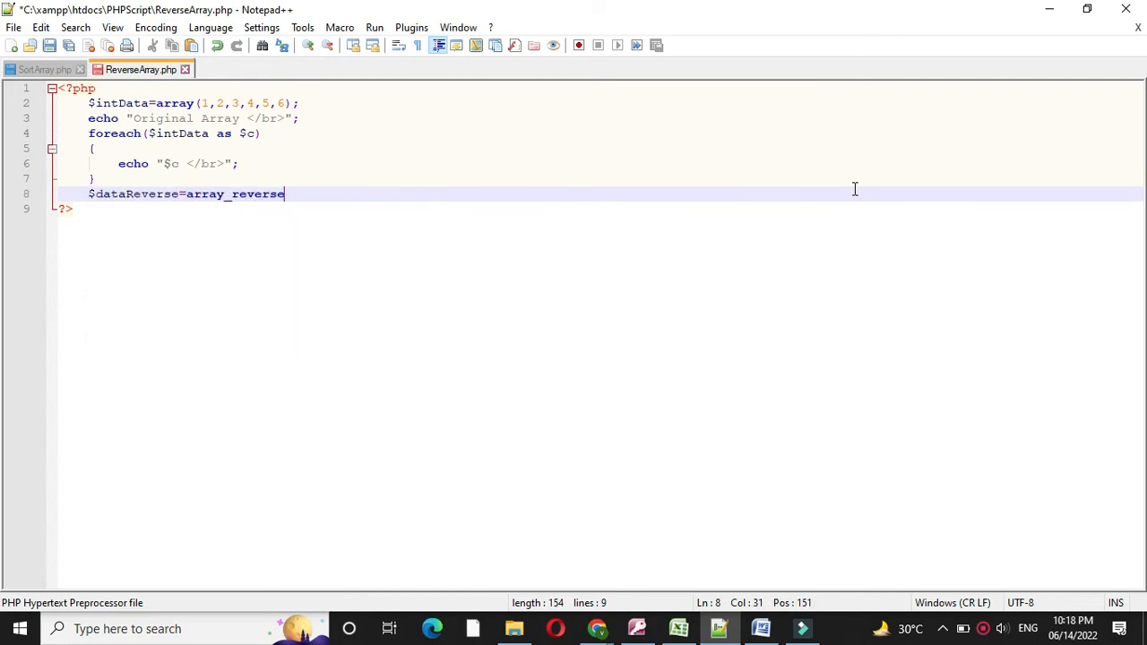
text(()
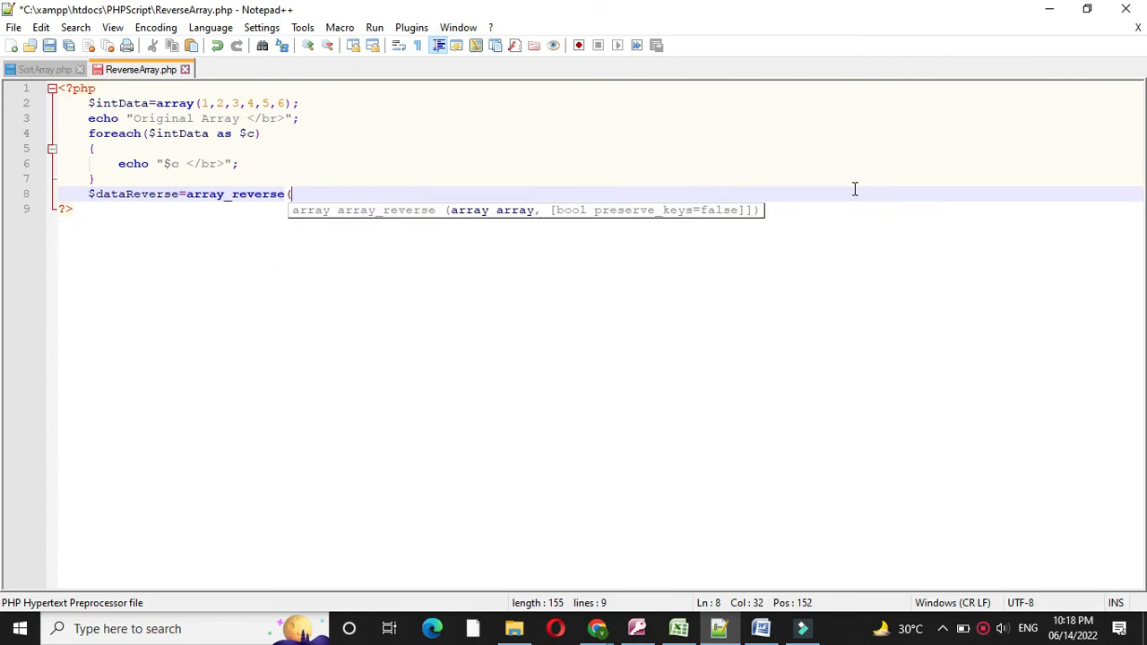
text($intdata);)
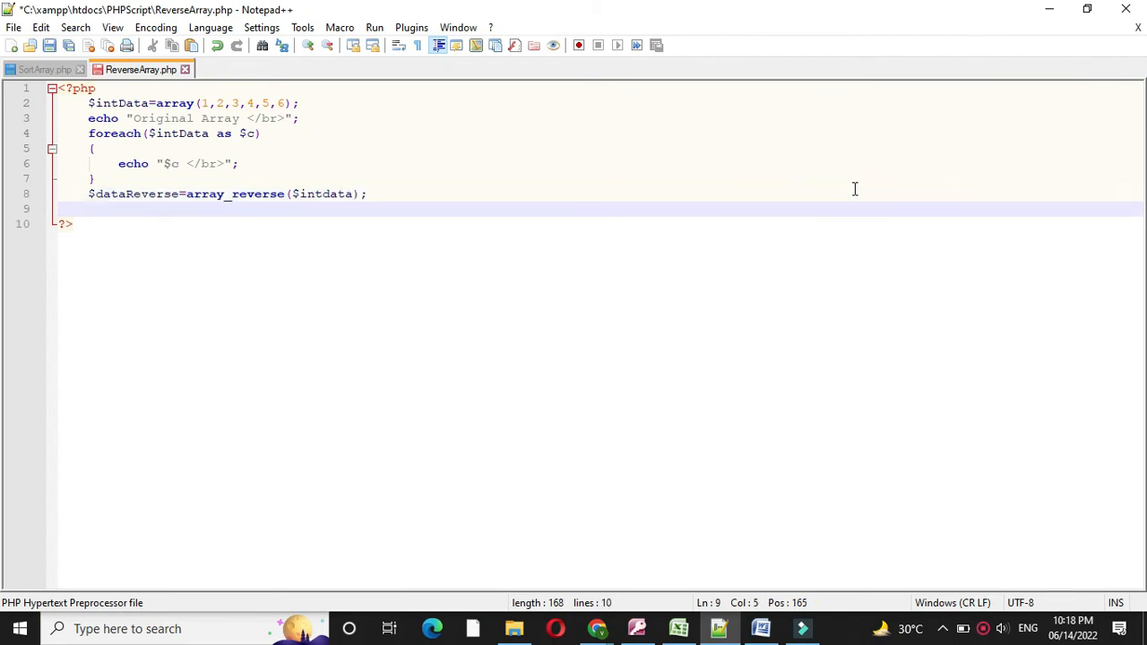
text(echo)
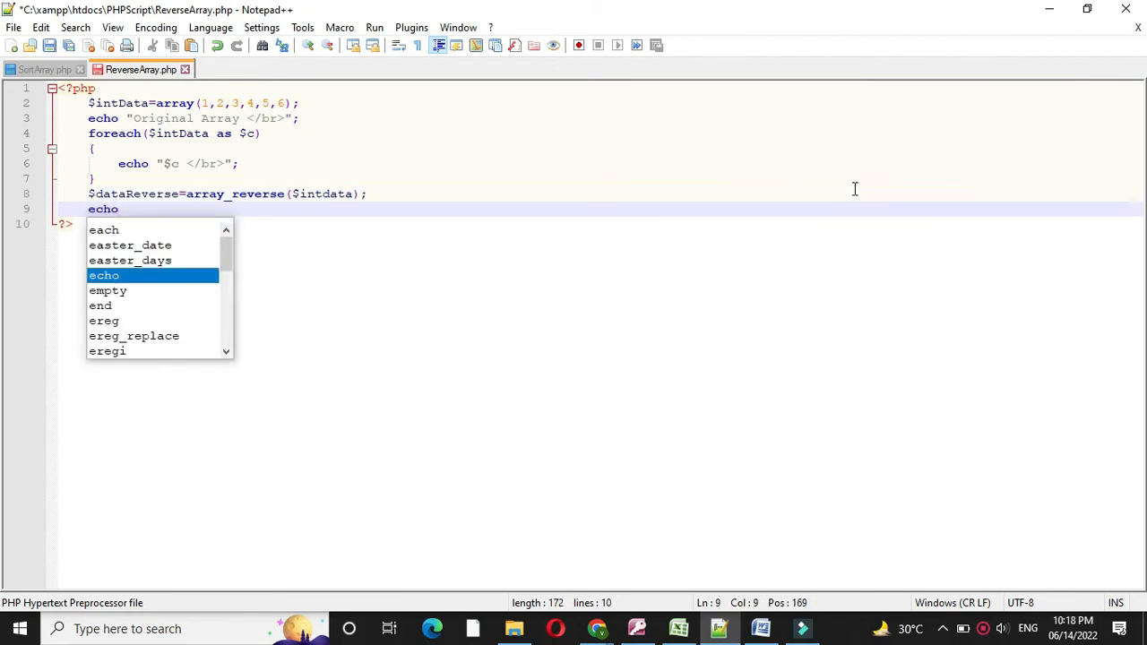
text("Reverse Array</br>)
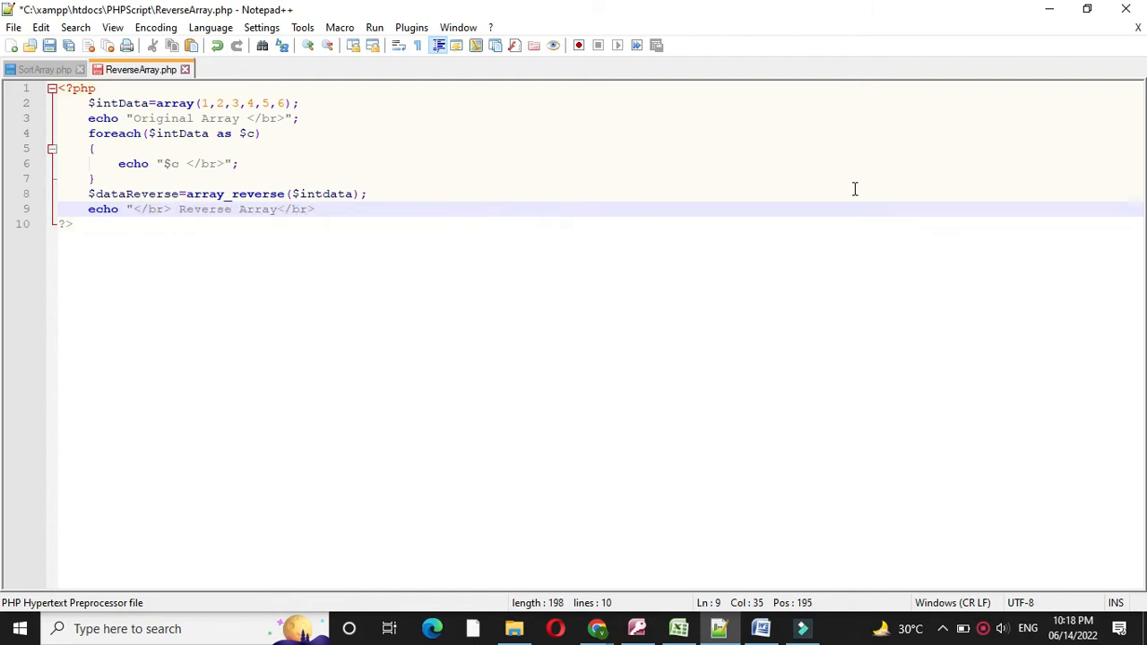
key(Enter)
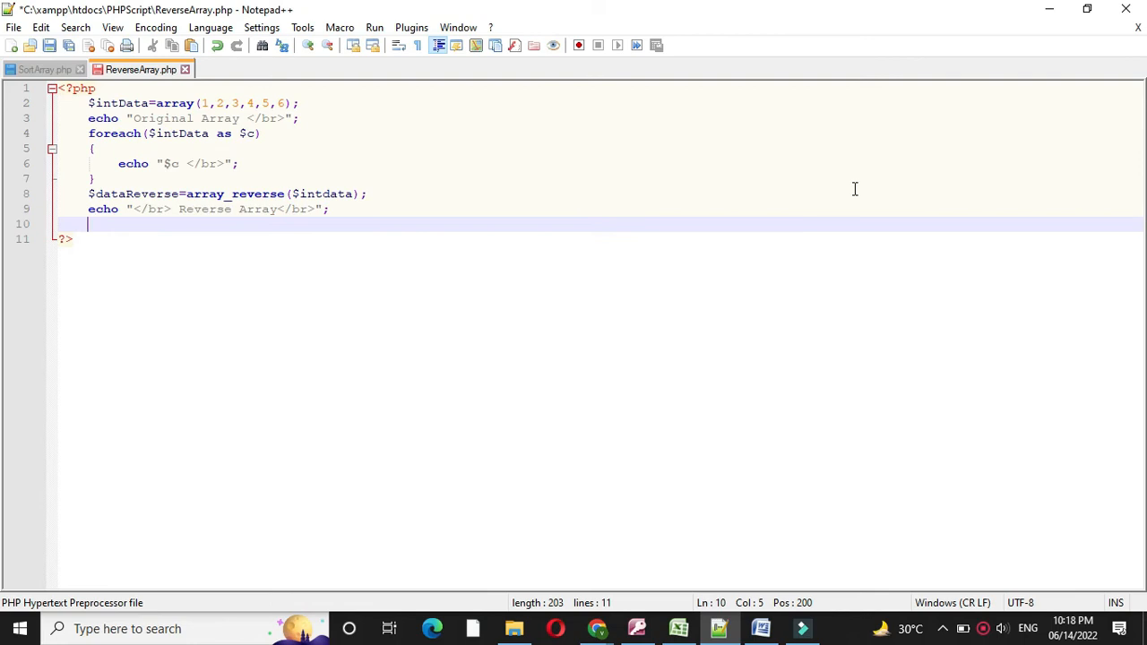
Add foreach ($dataReverse as $c) { echo "$c </br>"; } and begin a taskbar app search.
text(foreach ($dataReverse as $c)
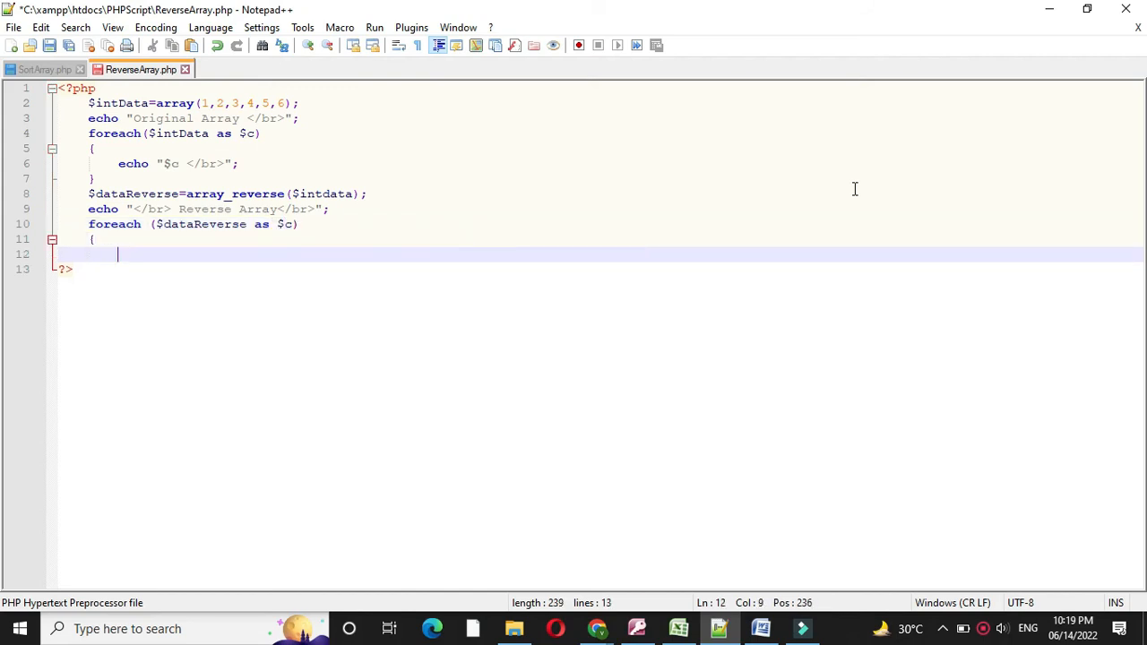
text(echo)
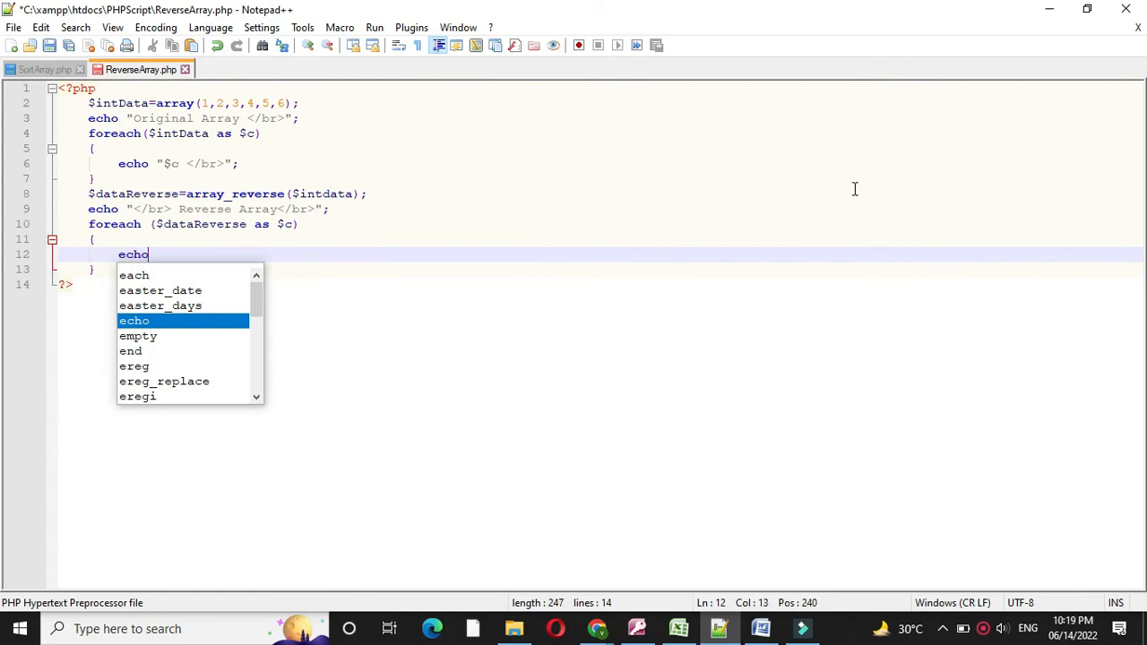
text("$c </br>";)
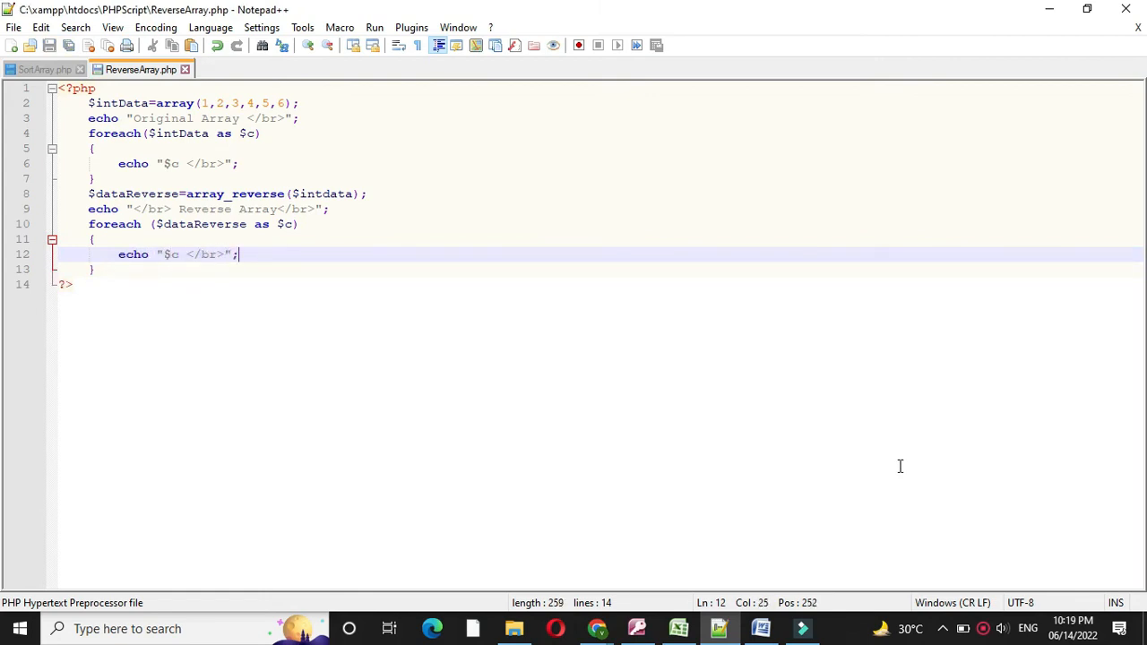
click(179, 627)
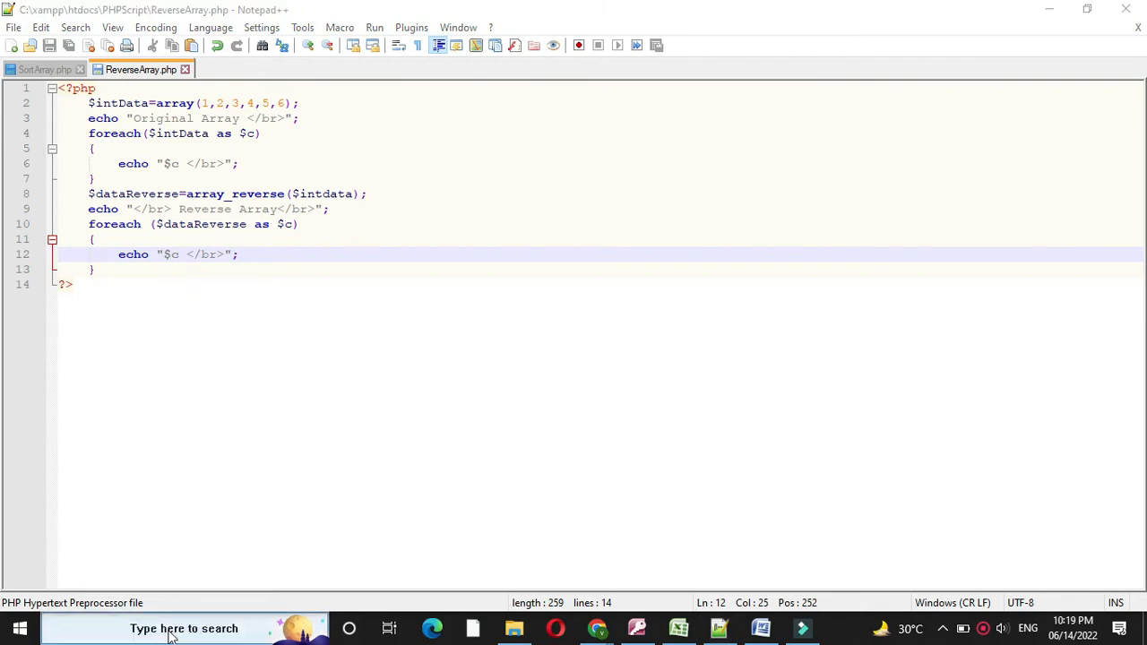
text(xa)
text(goog)
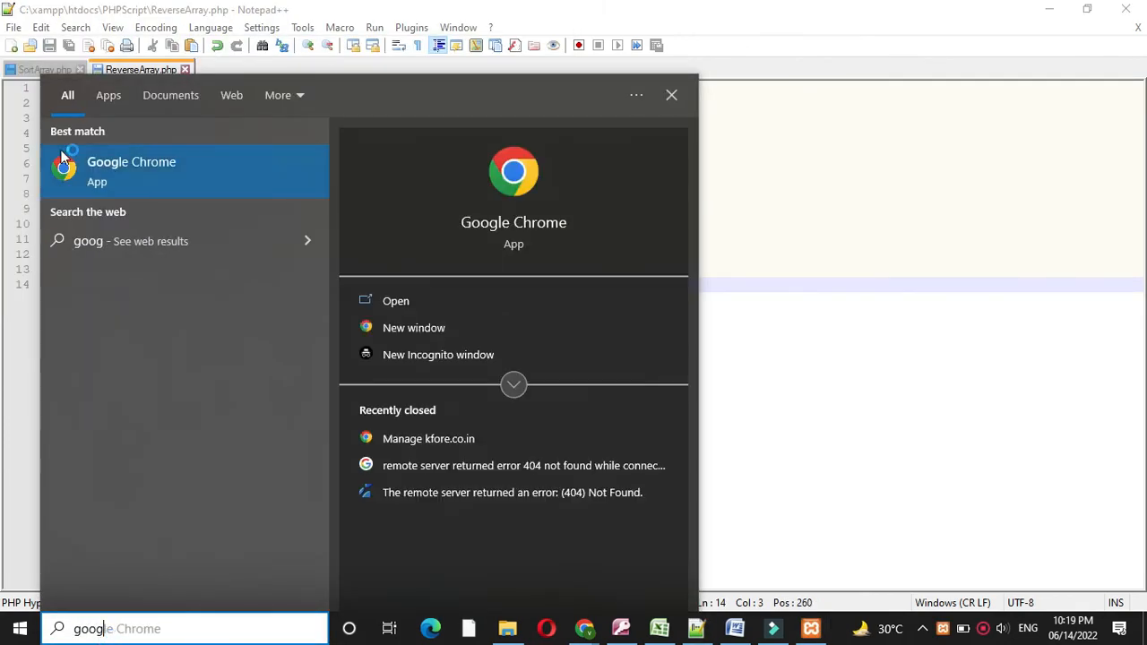
Launch Google Chrome from the Start search best match.
click(130, 171)
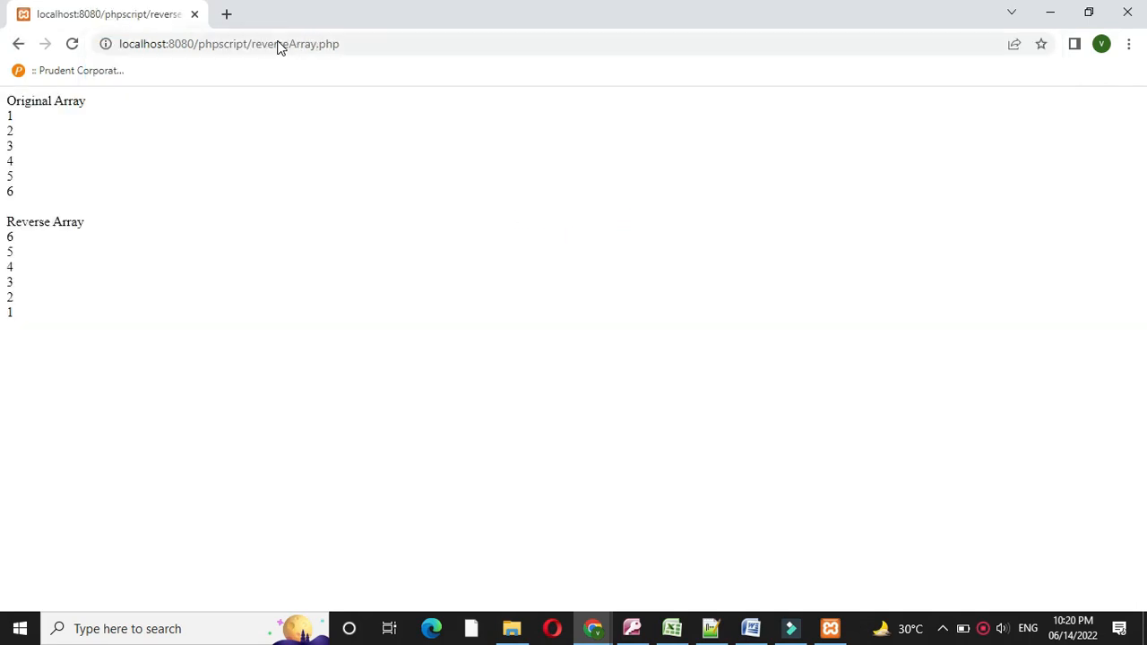
mouse_move(22, 125)
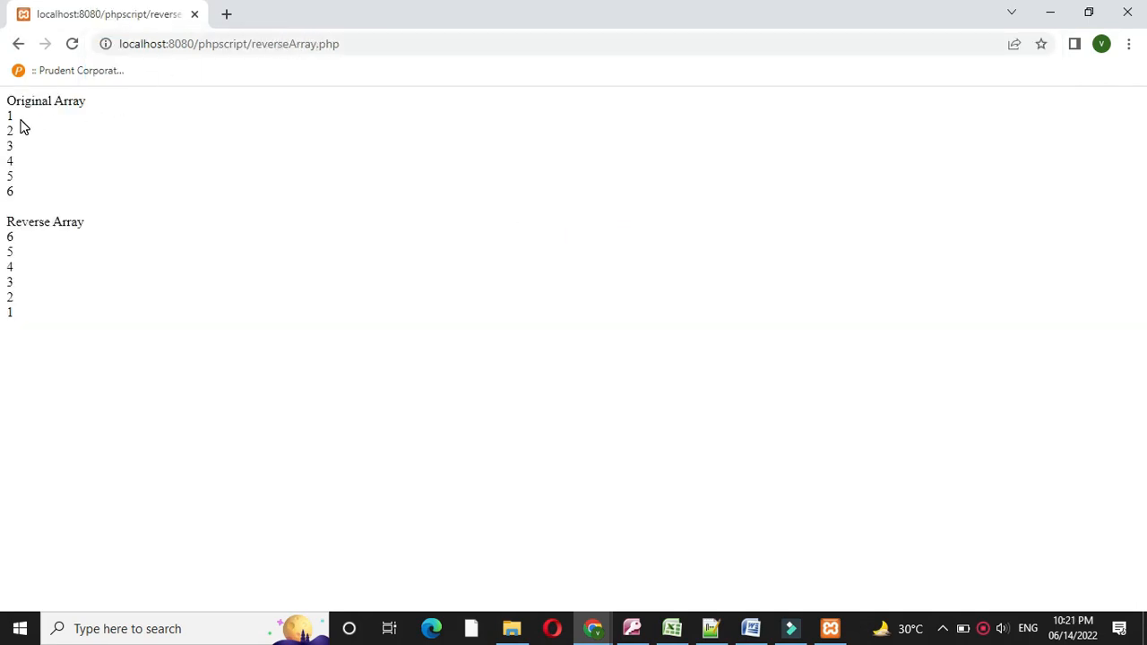